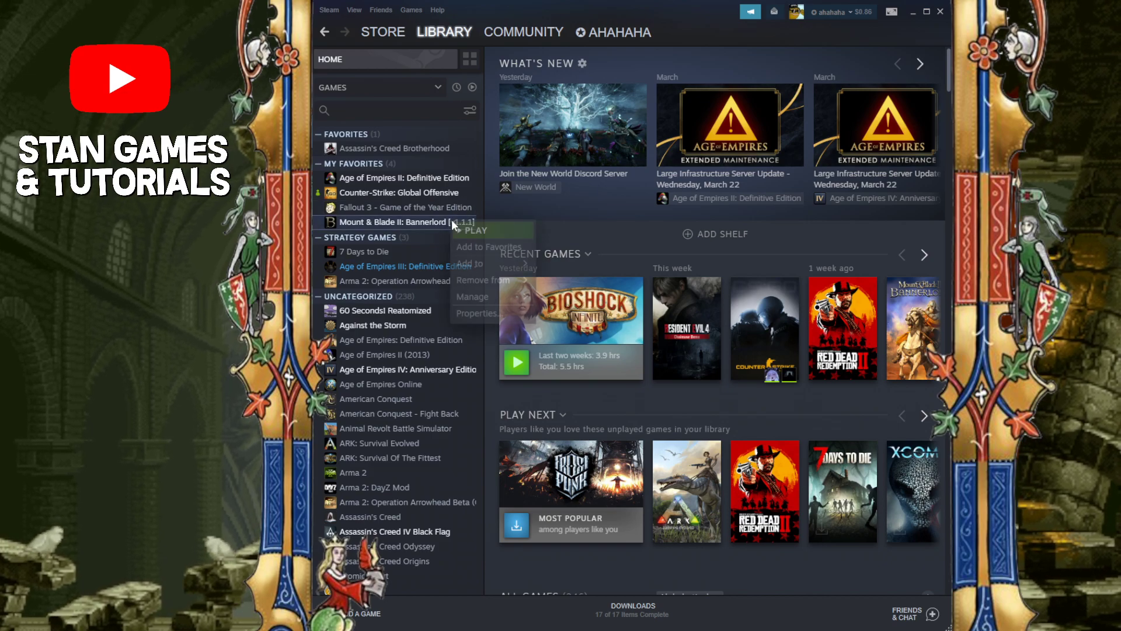
View Bannerlord's Updates properties, showing 'Always keep this game updated'.
{"action": "left_click", "coordinate": [477, 313]}
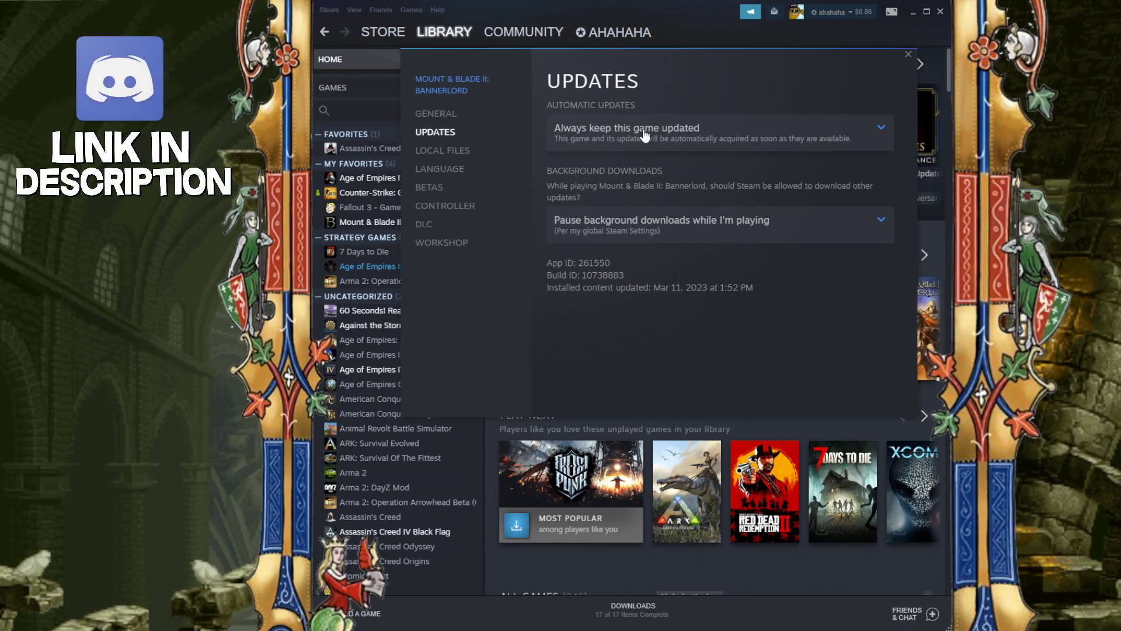
{"action": "mouse_move", "coordinate": [729, 138]}
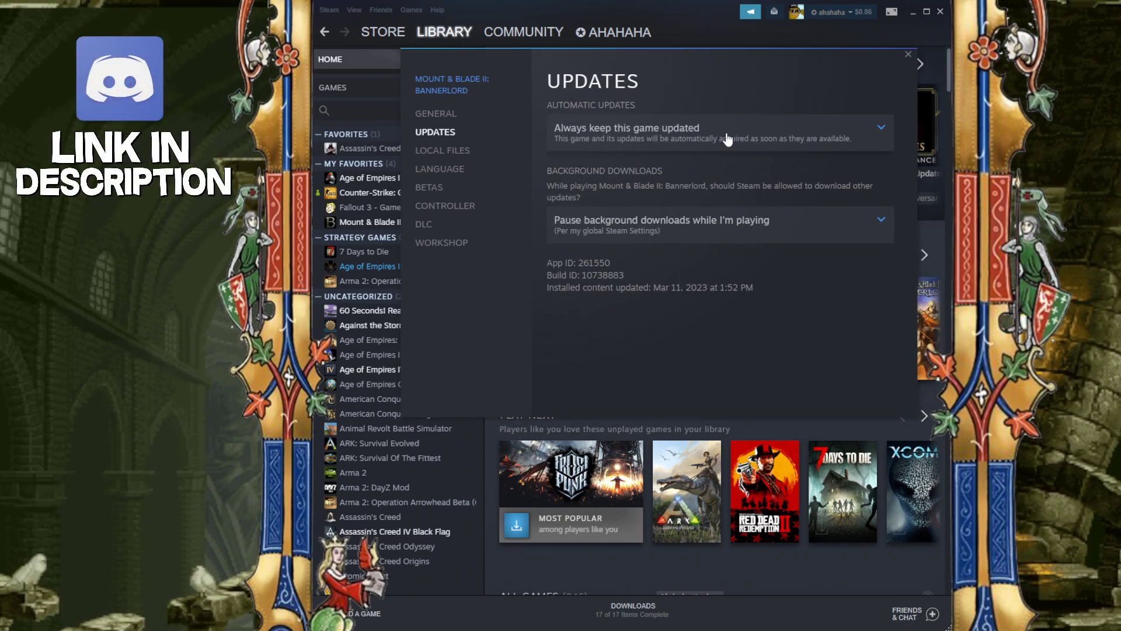
{"action": "left_click", "coordinate": [719, 131]}
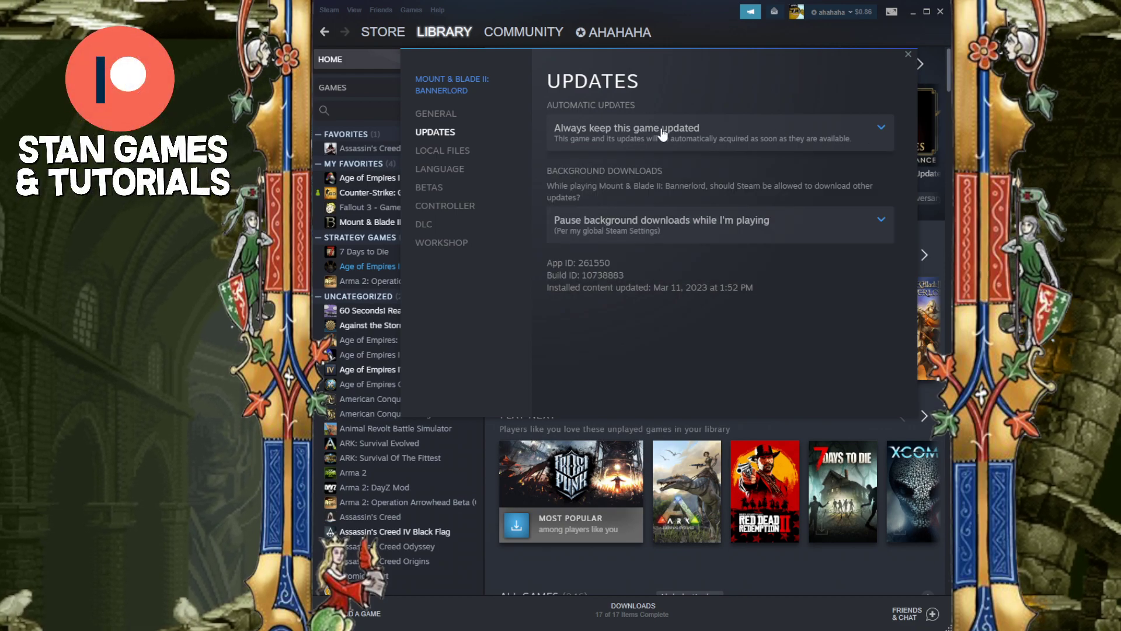
{"action": "mouse_move", "coordinate": [906, 53]}
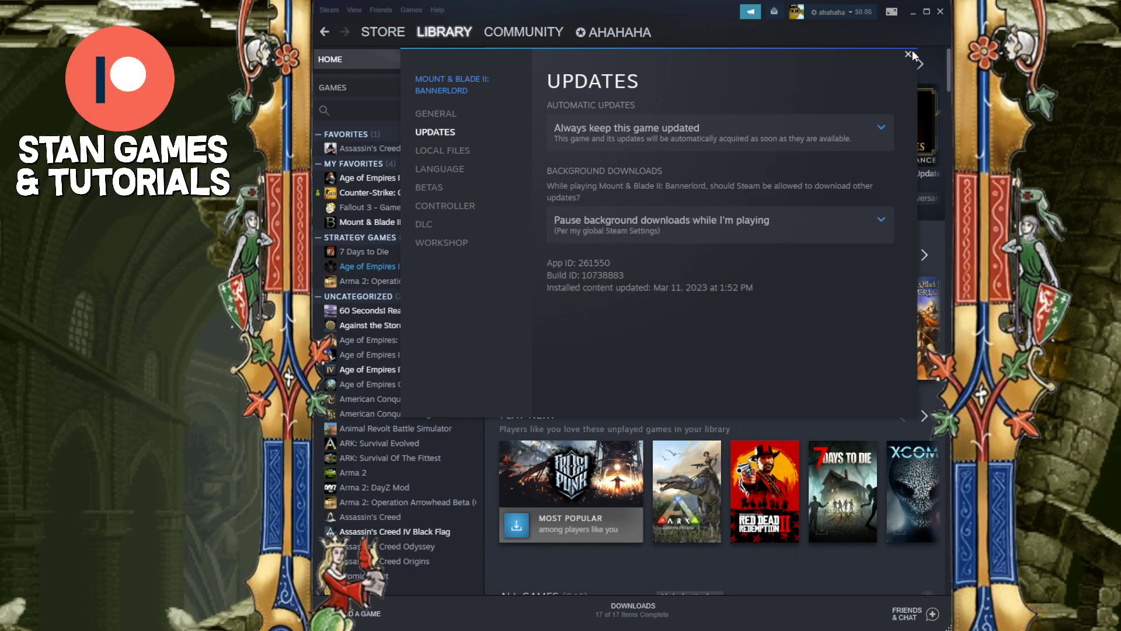
Enable 'Only auto-update games between' in Downloads settings, with 5AM as the start hour.
{"action": "left_click", "coordinate": [329, 10]}
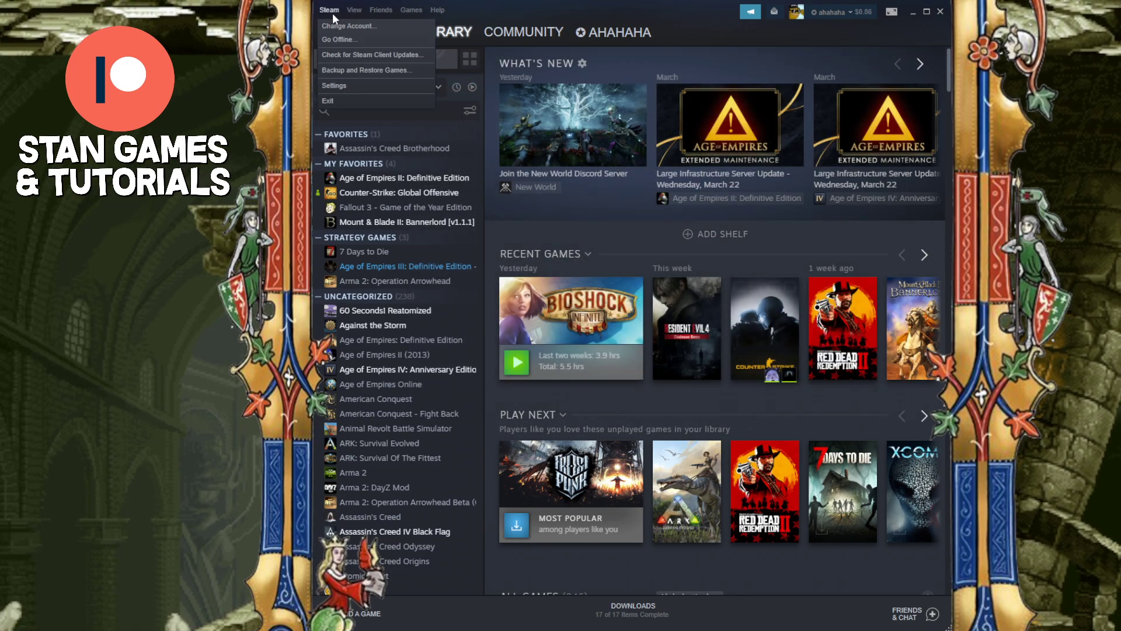
{"action": "left_click", "coordinate": [335, 85]}
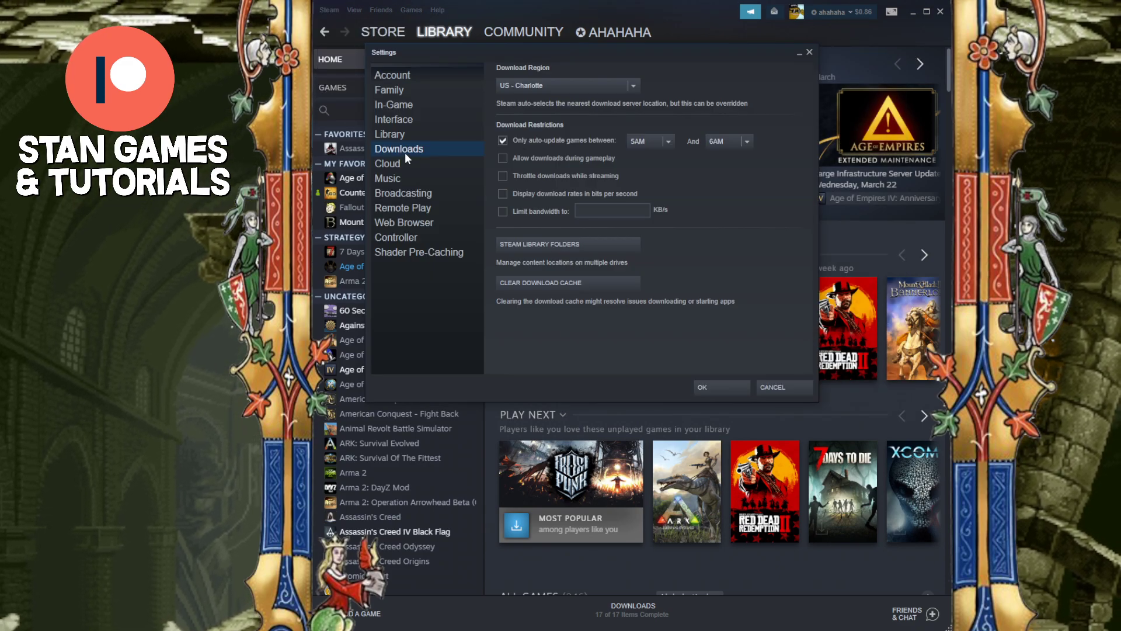
{"action": "left_click", "coordinate": [503, 141]}
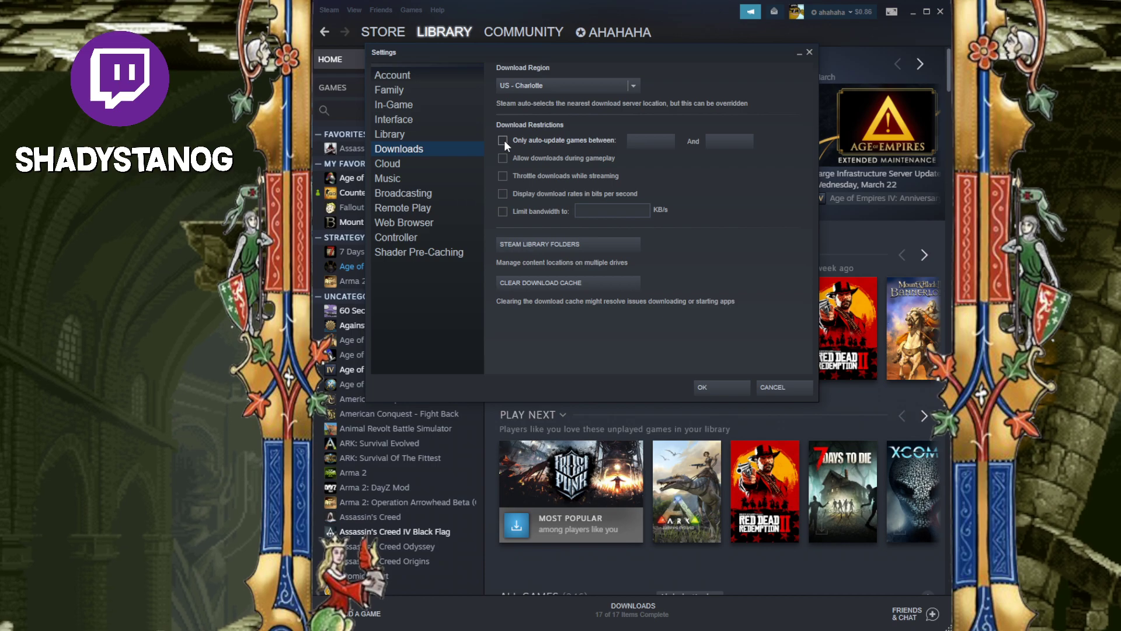
{"action": "left_click", "coordinate": [502, 140]}
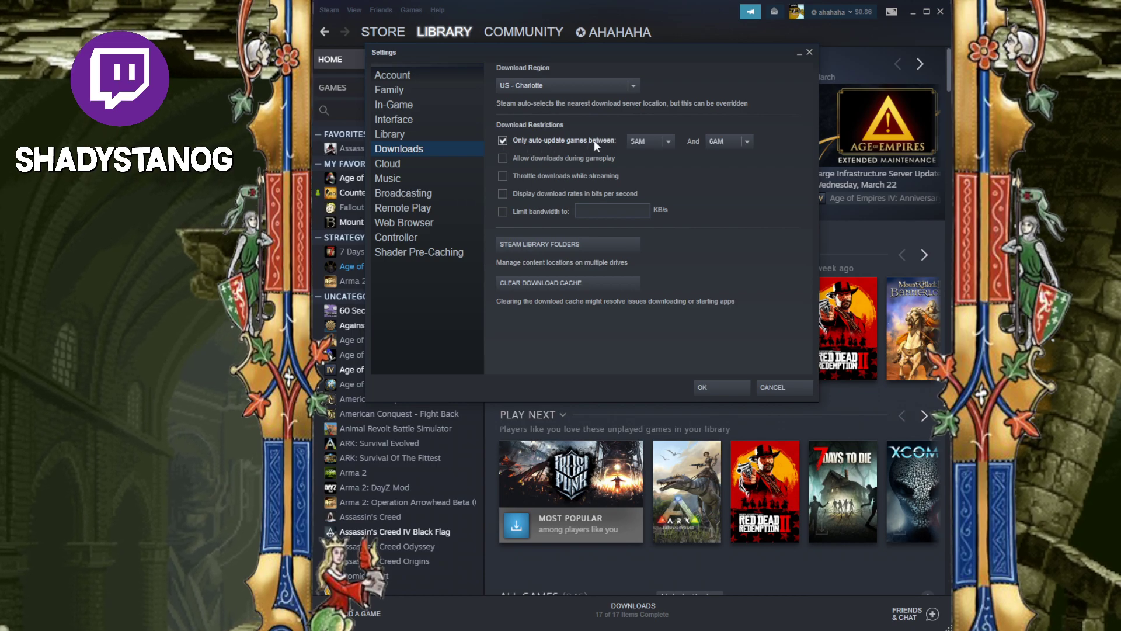
{"action": "mouse_move", "coordinate": [688, 150]}
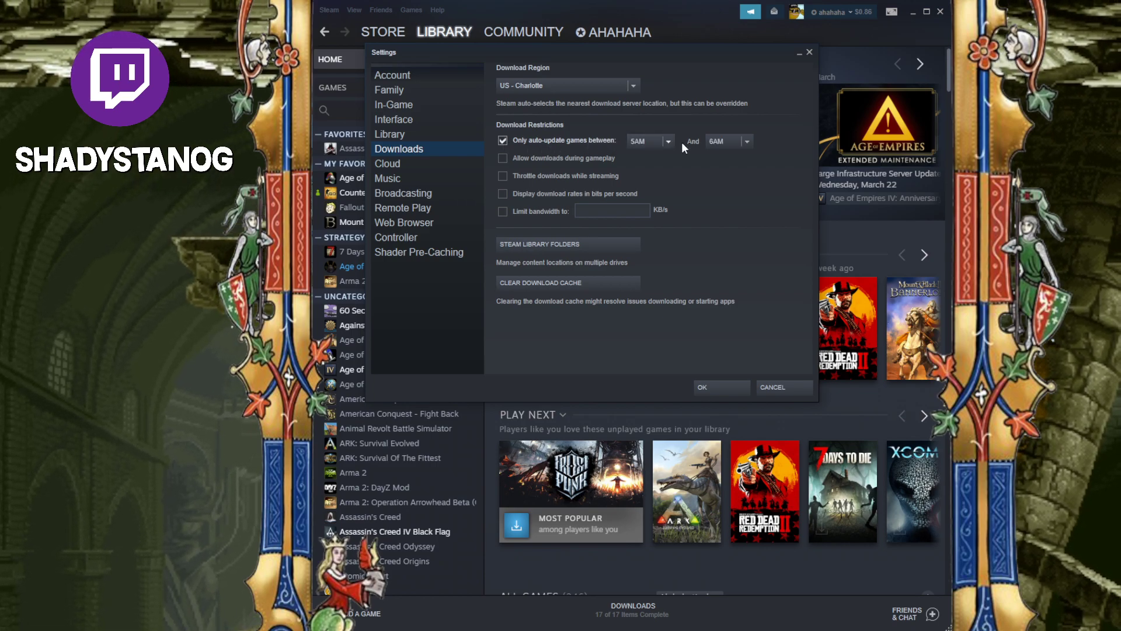
{"action": "left_click", "coordinate": [666, 140]}
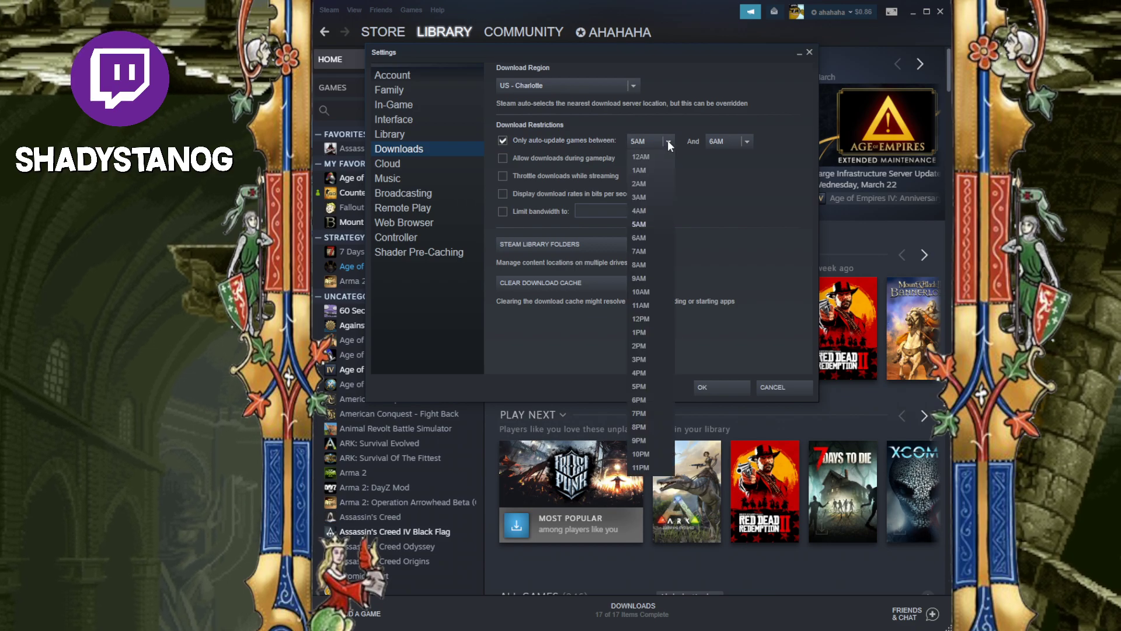
{"action": "left_click", "coordinate": [638, 224]}
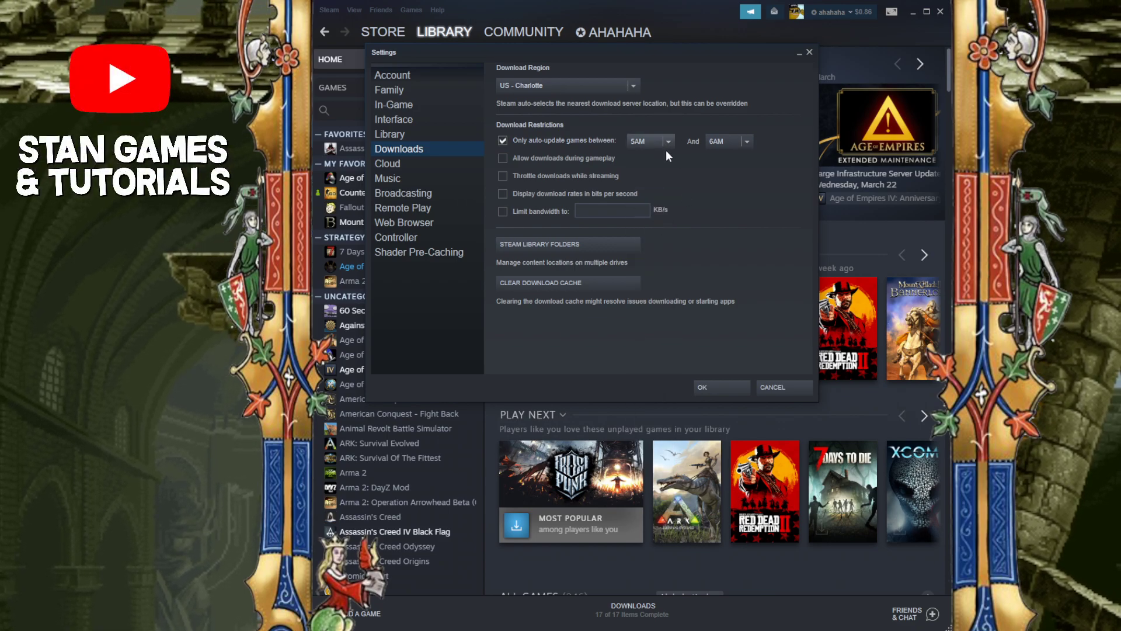
{"action": "mouse_move", "coordinate": [738, 211]}
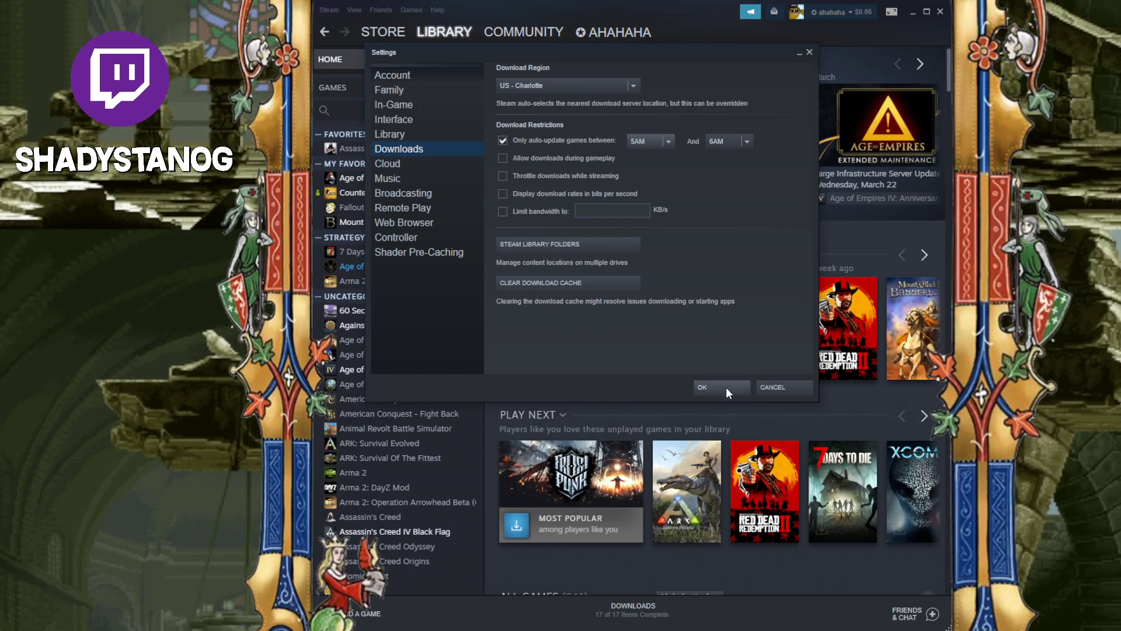
Save the Downloads settings and show Bannerlord's automatic update choices in its Updates properties.
{"action": "left_click", "coordinate": [716, 387]}
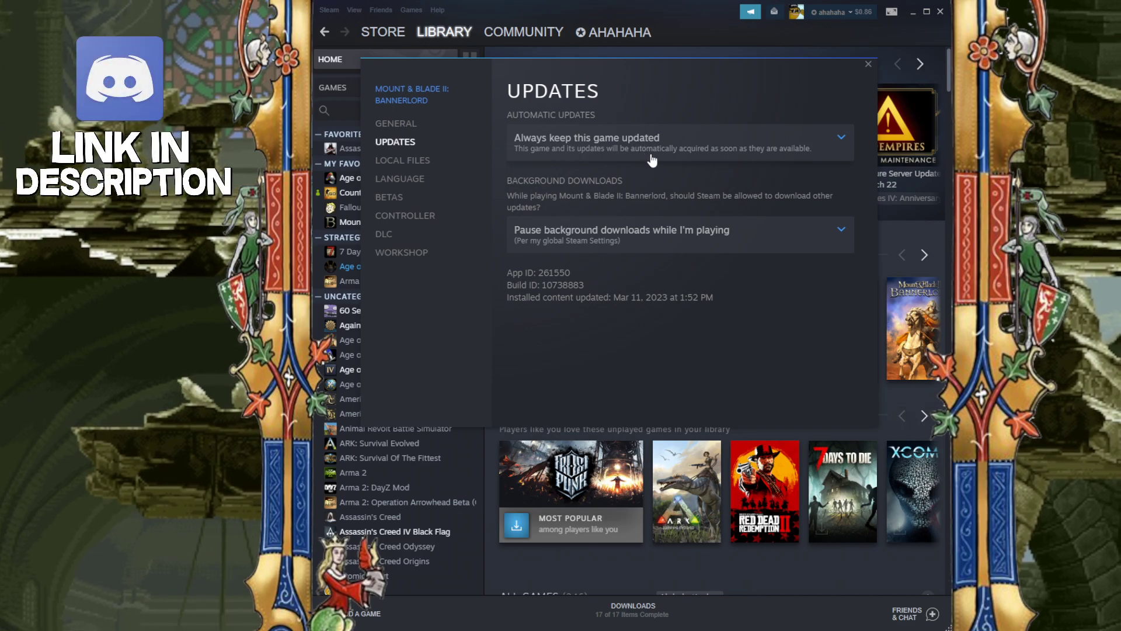
{"action": "left_click", "coordinate": [680, 142]}
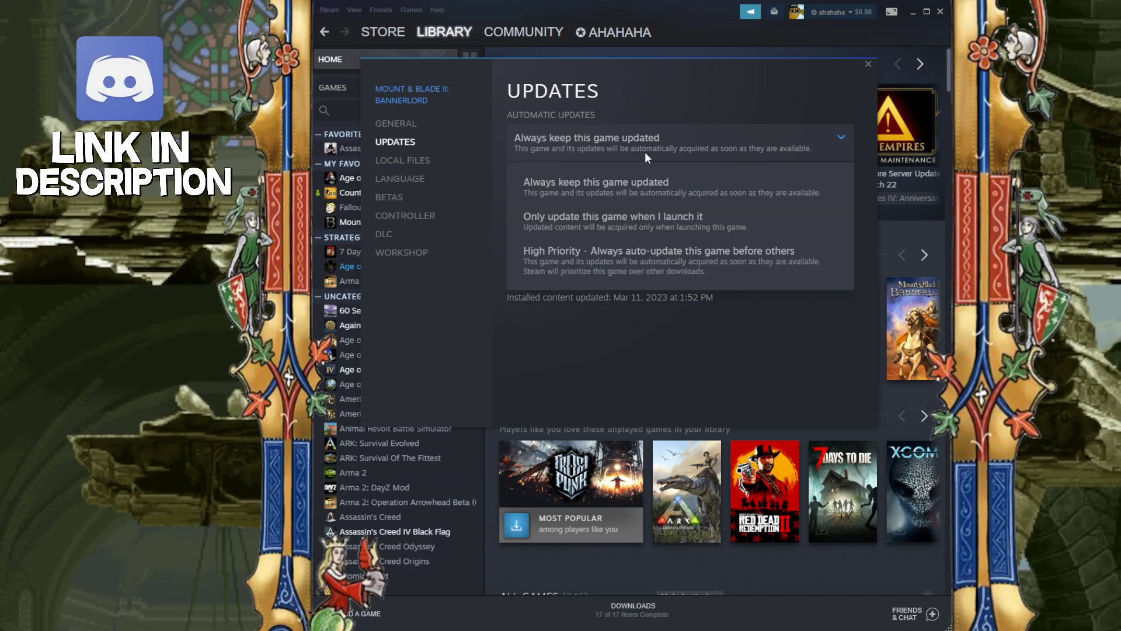
{"action": "mouse_move", "coordinate": [637, 235]}
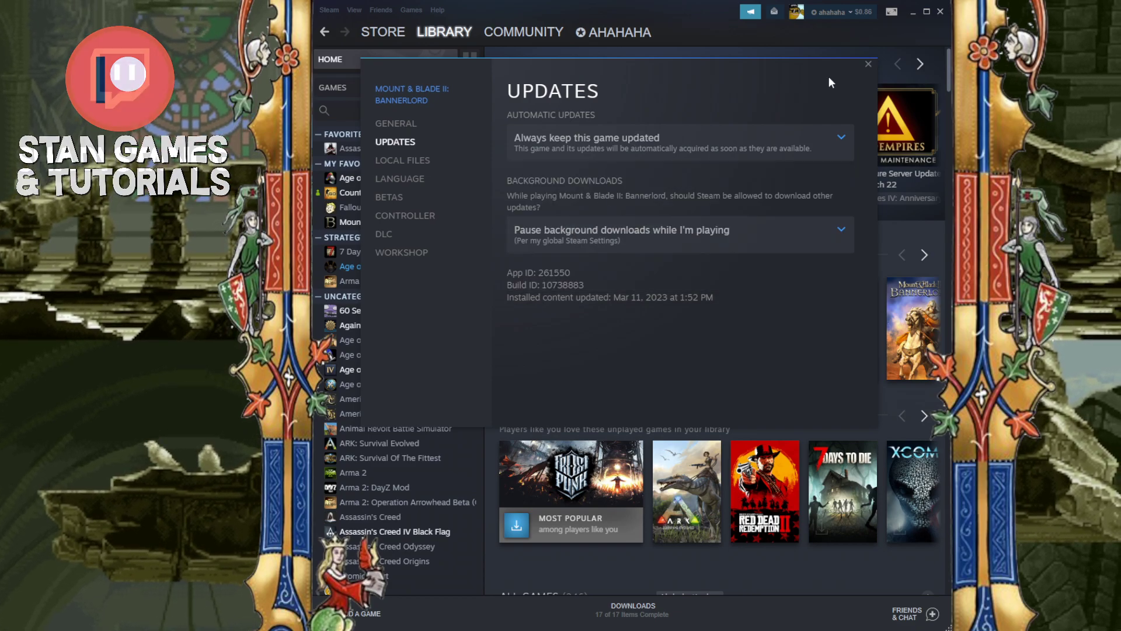
Close Bannerlord's properties and reopen Downloads settings showing the 5AM–6AM window.
{"action": "left_click", "coordinate": [328, 10]}
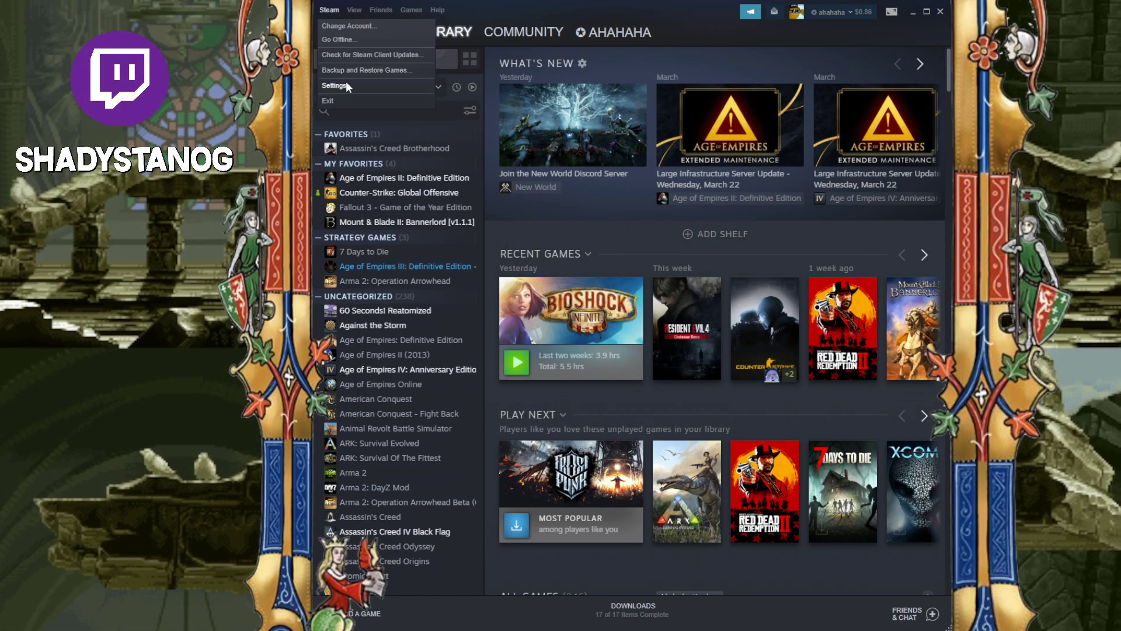
{"action": "left_click", "coordinate": [335, 86]}
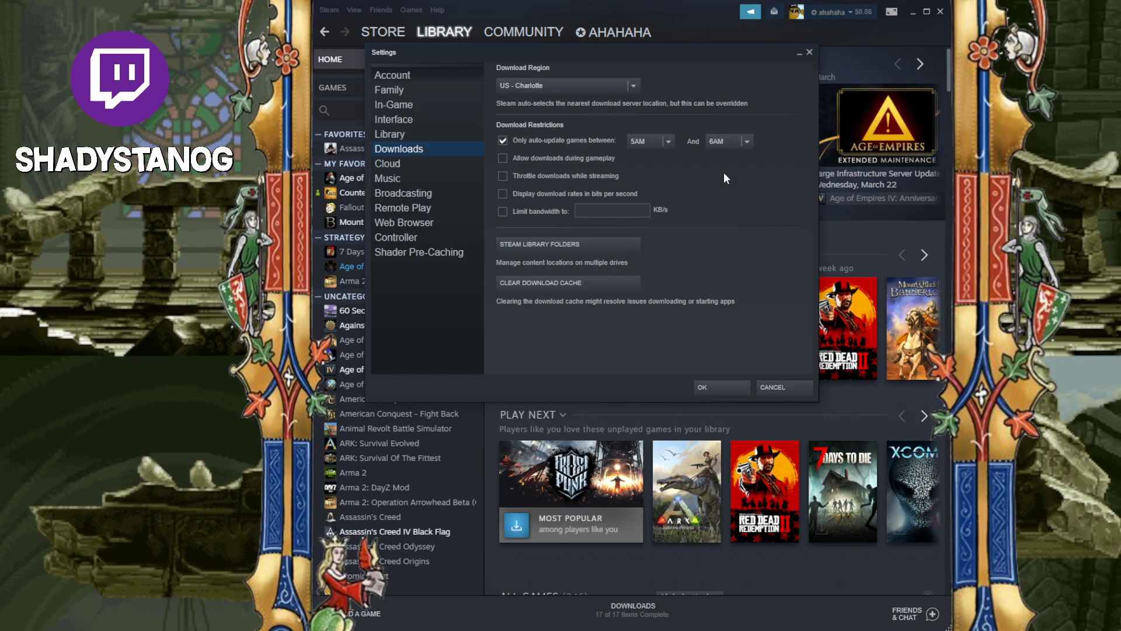
{"action": "mouse_move", "coordinate": [713, 185]}
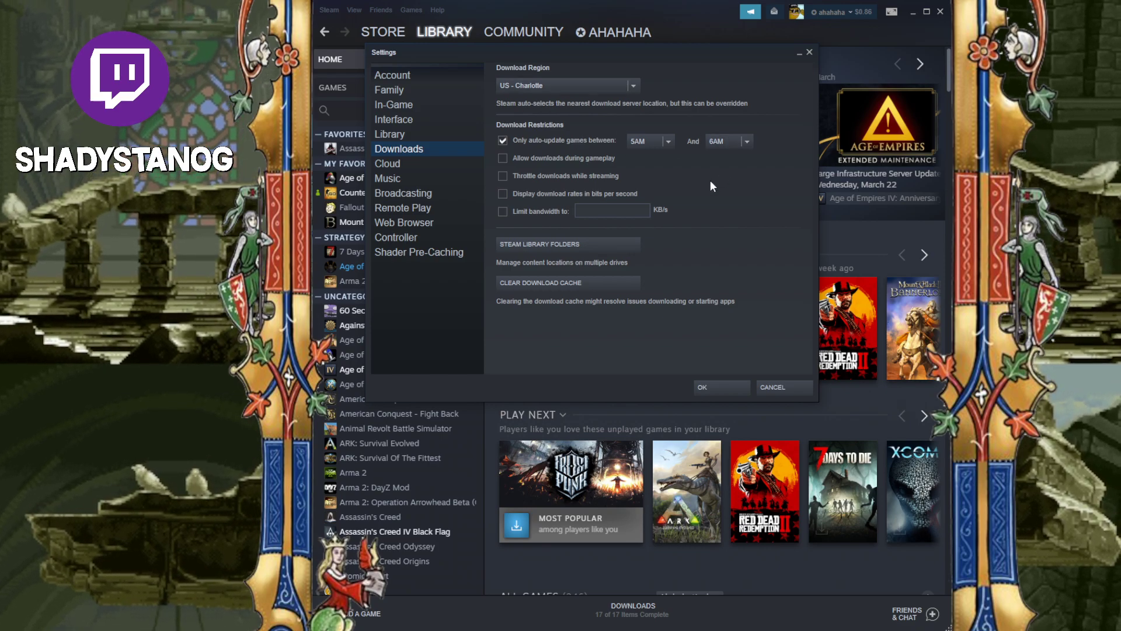